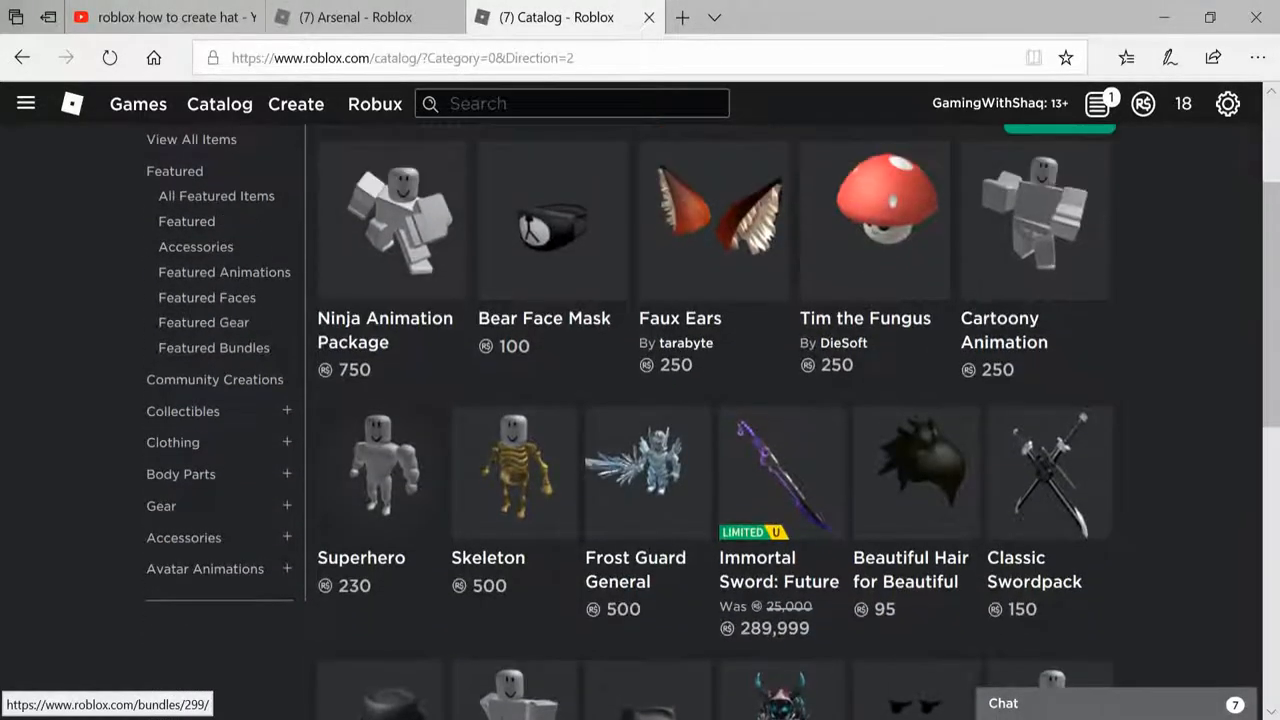
Scroll through the Community Creations hats and accessories listing in the Catalog.
scroll(down, 3)
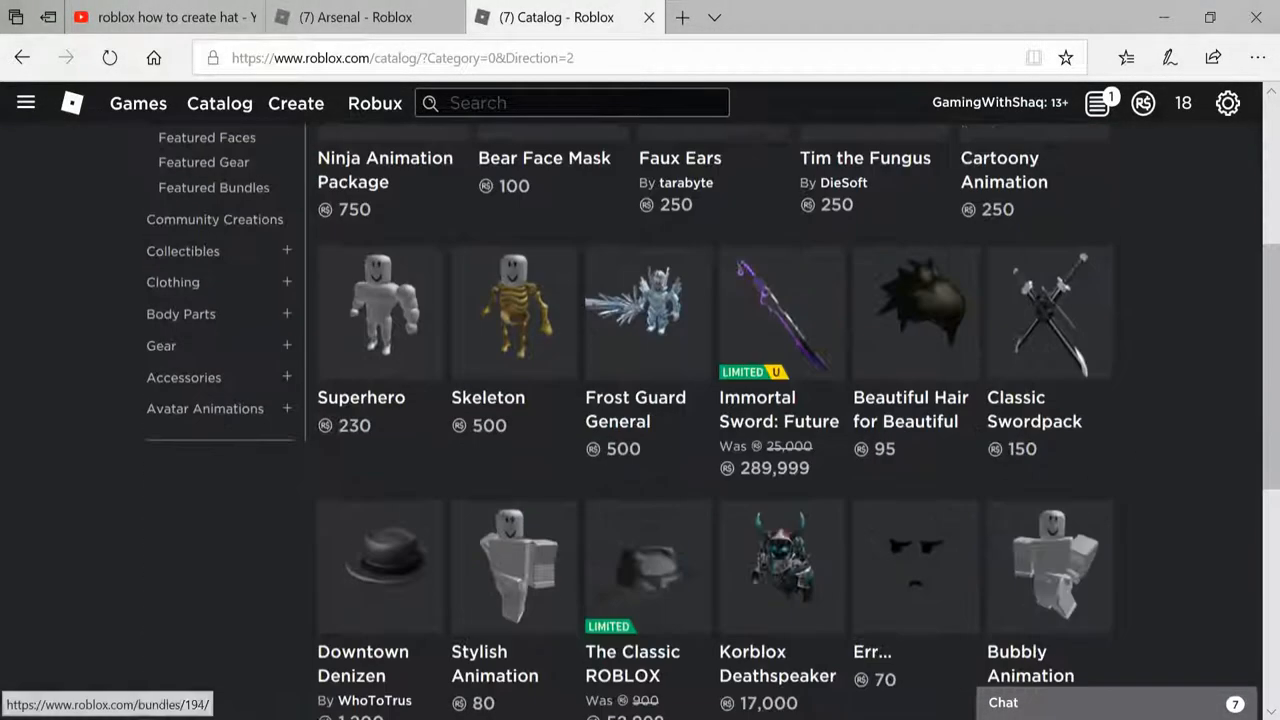
scroll(down, 3)
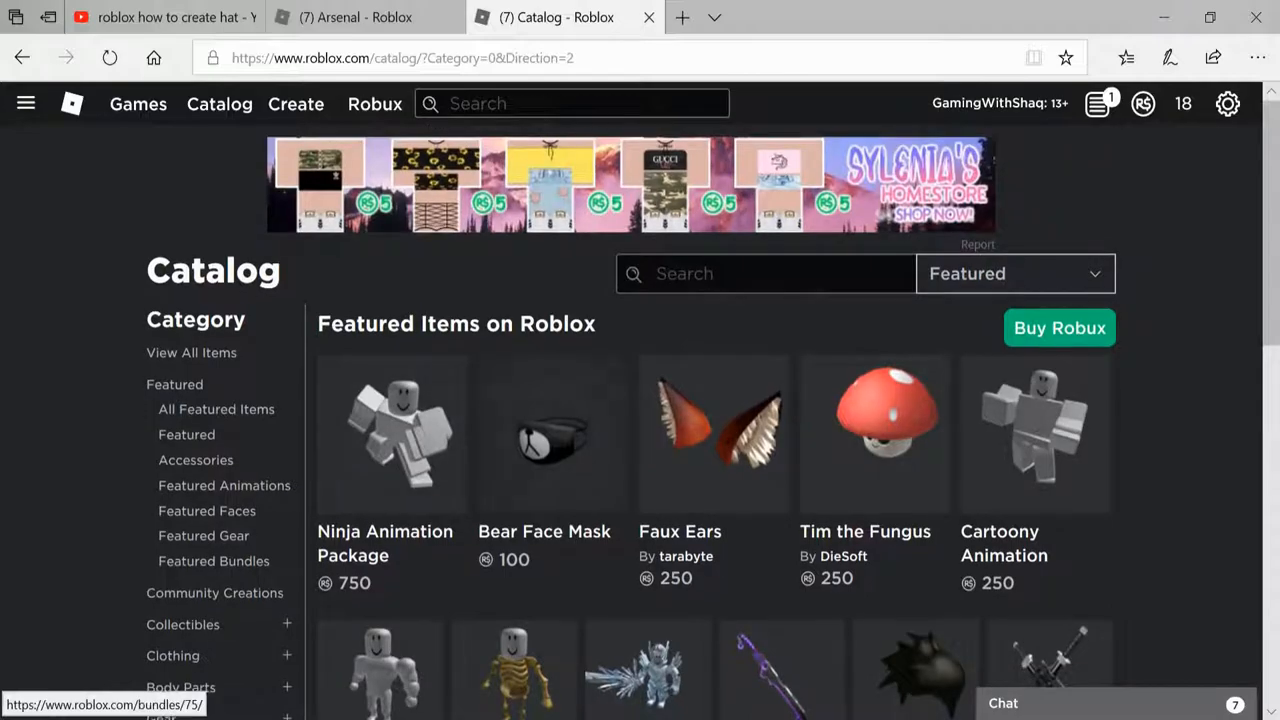
scroll(down, 3)
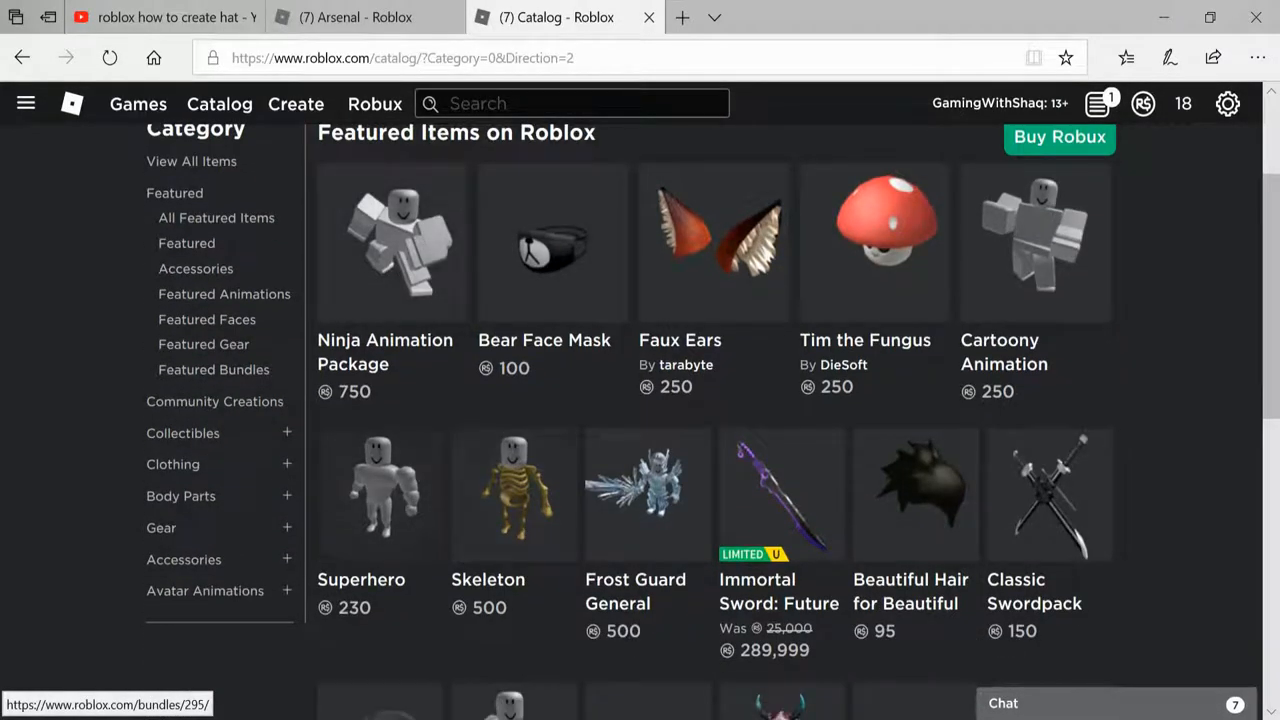
scroll(down, 3)
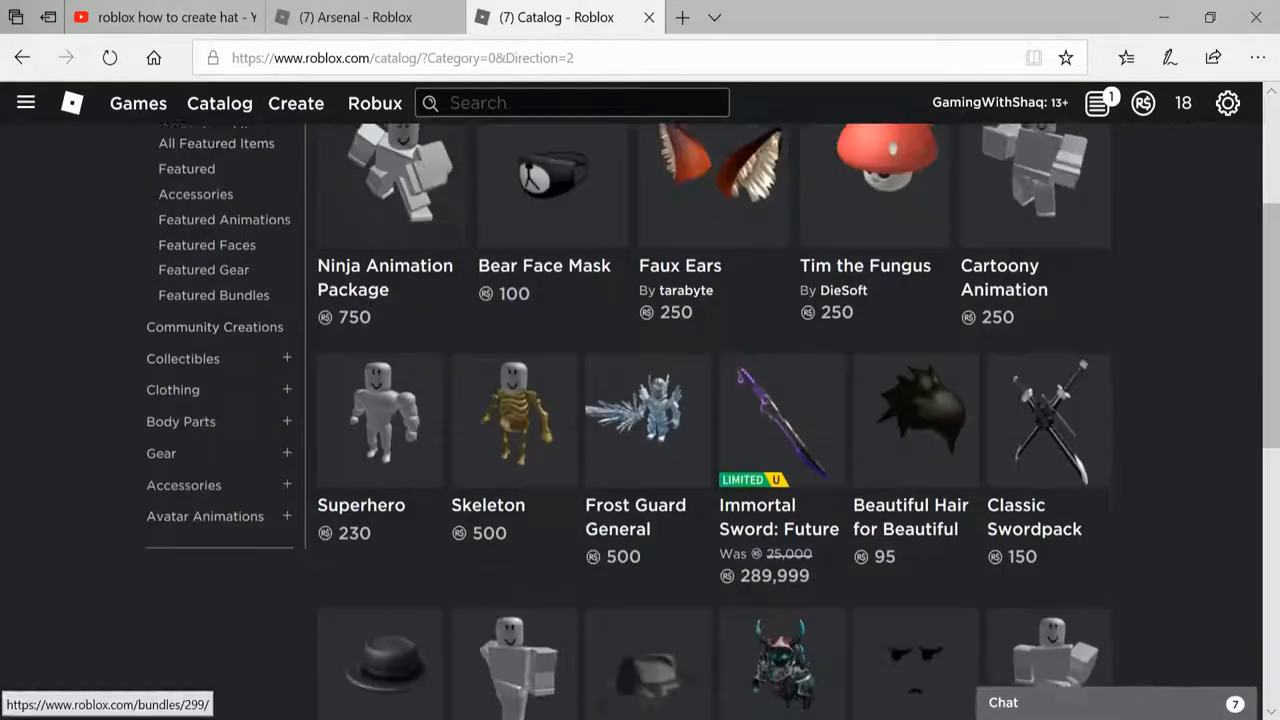
scroll(down, 3)
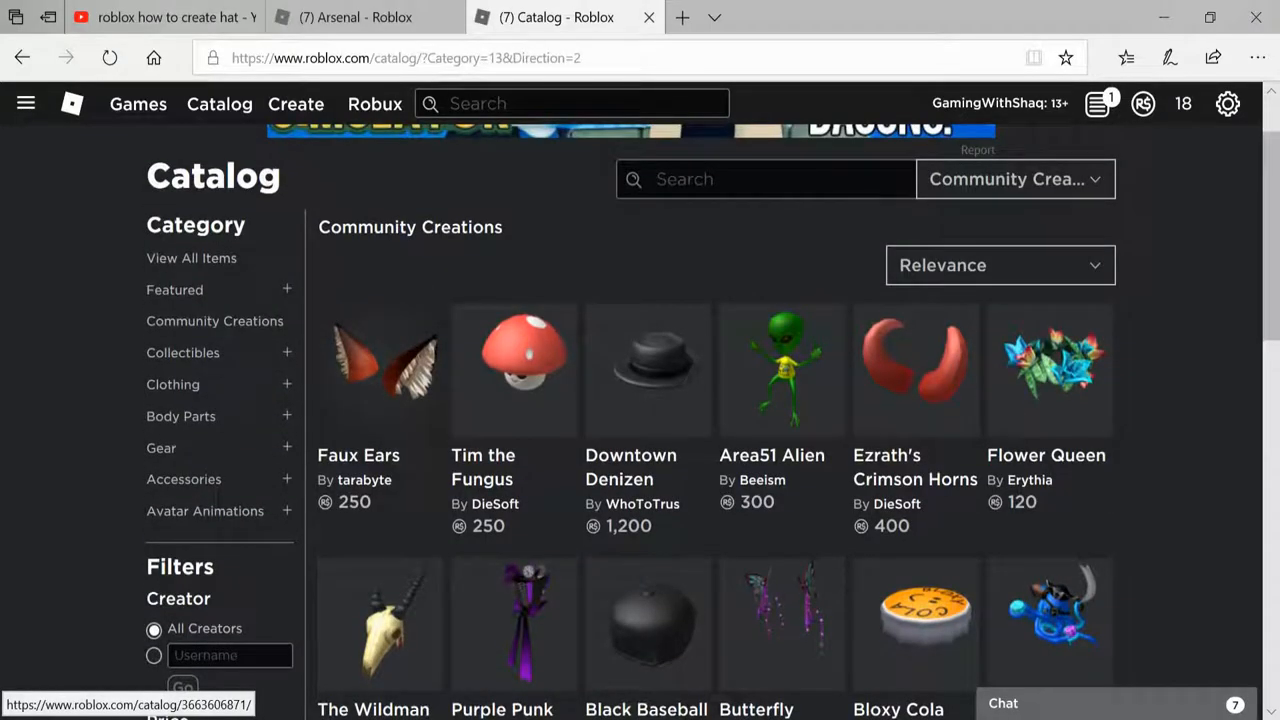
scroll(down, 3)
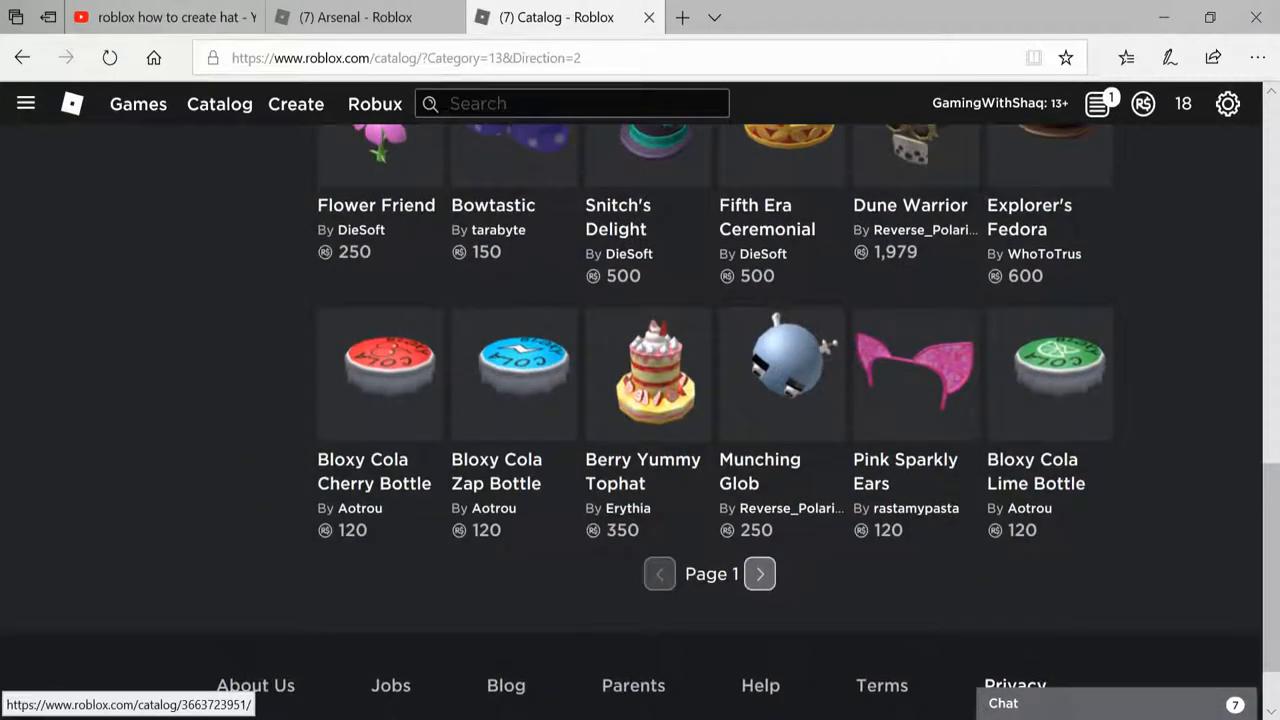
scroll(up, 3)
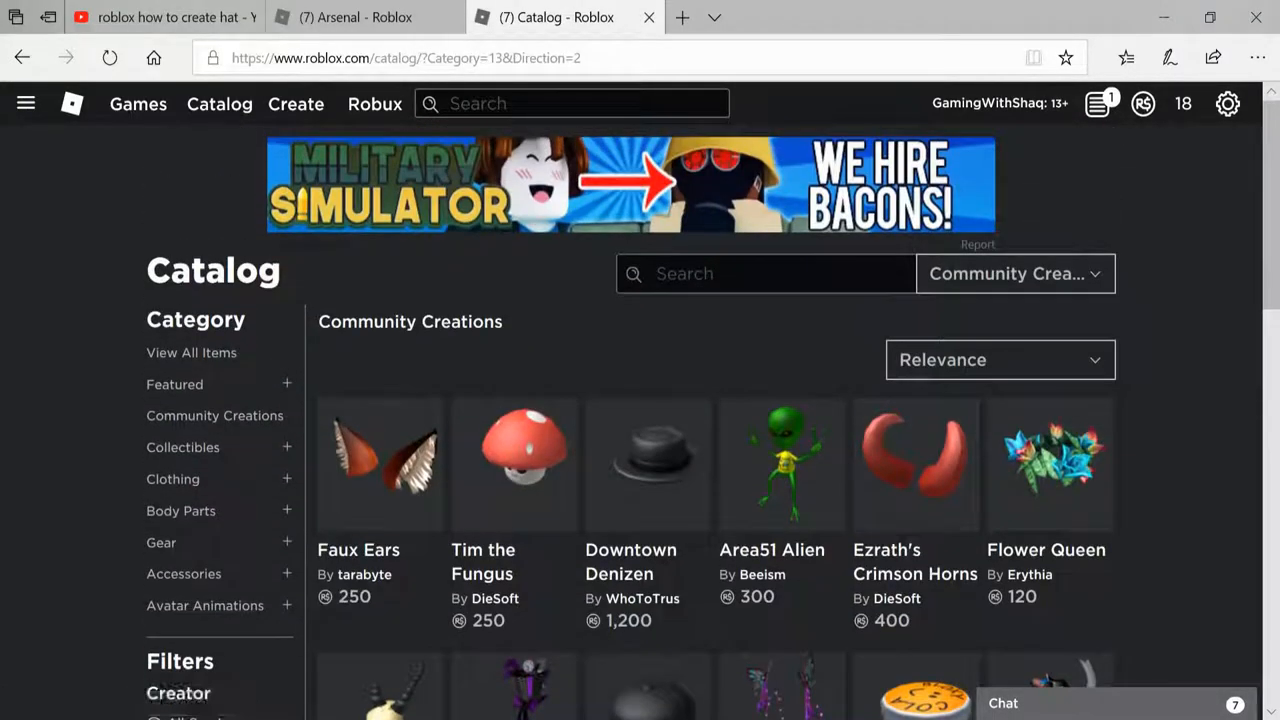
scroll(down, 3)
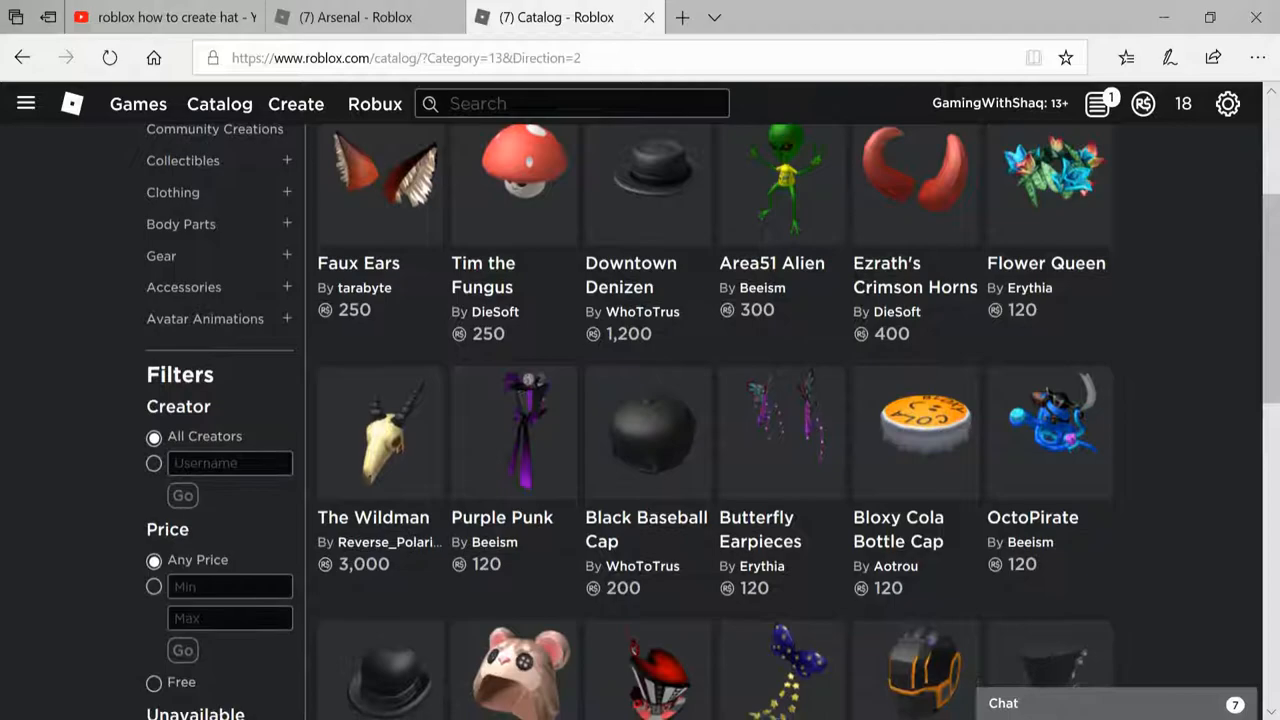
scroll(down, 3)
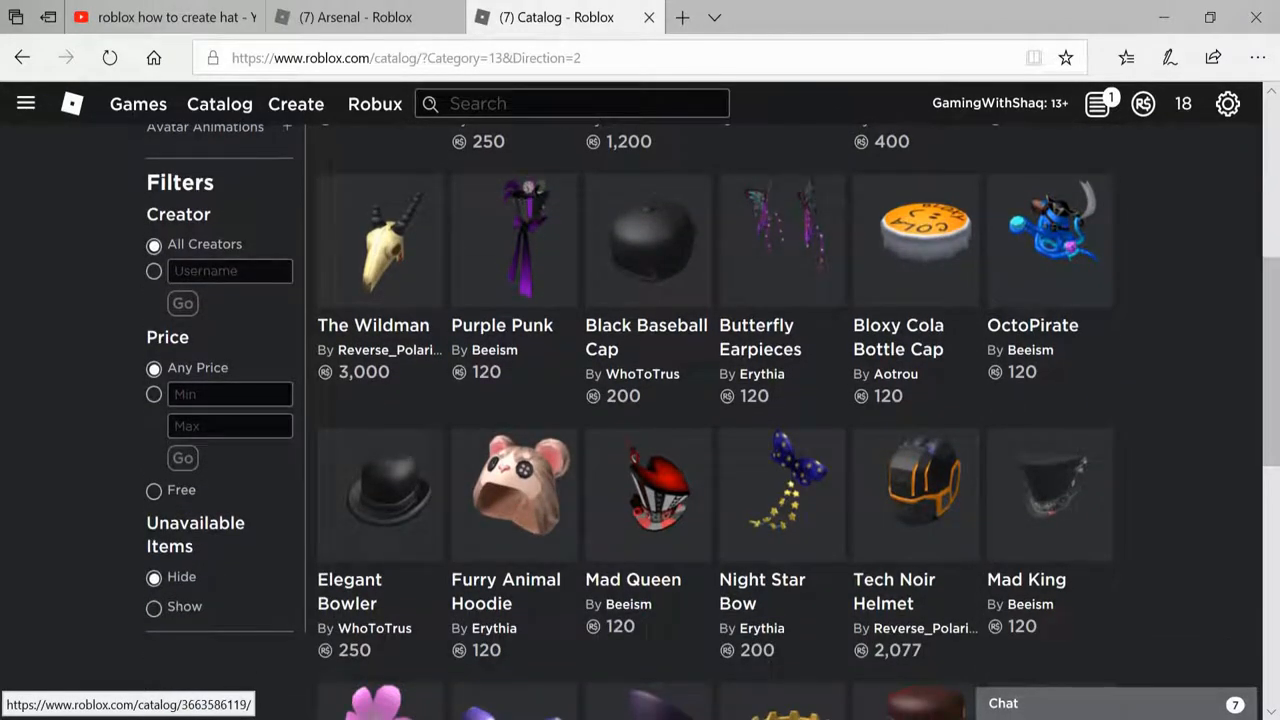
scroll(up, 3)
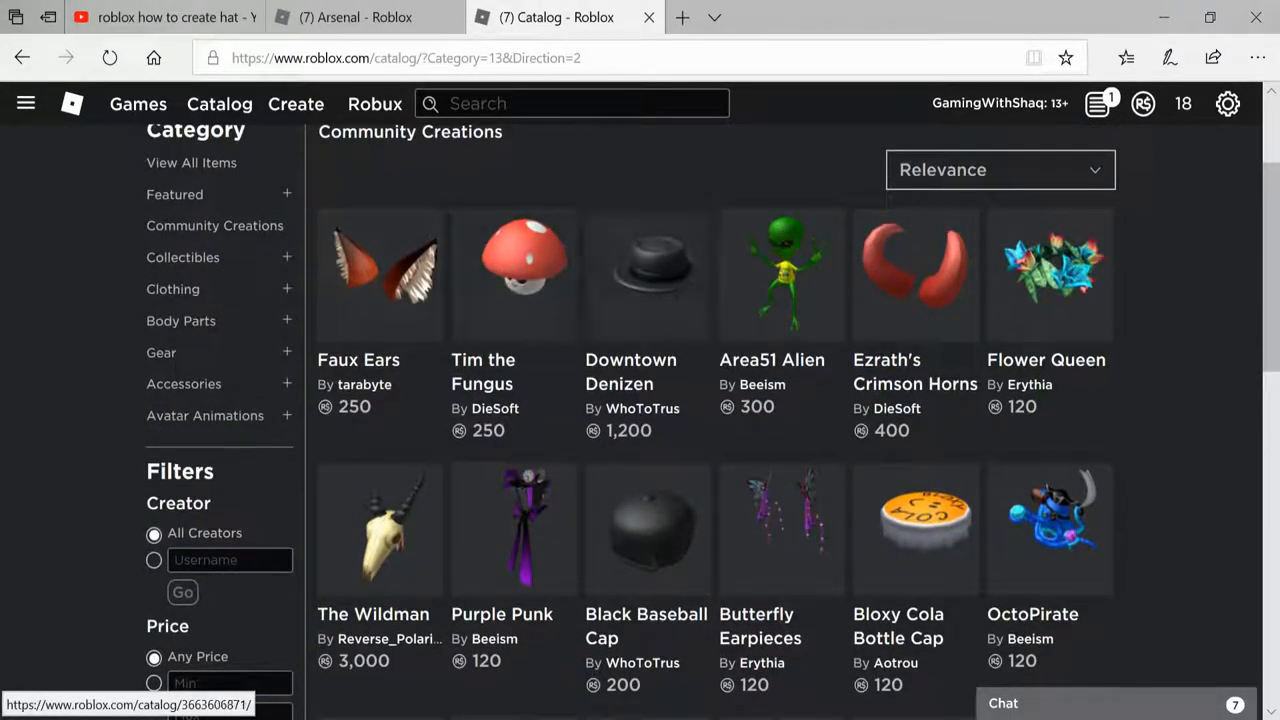
scroll(down, 3)
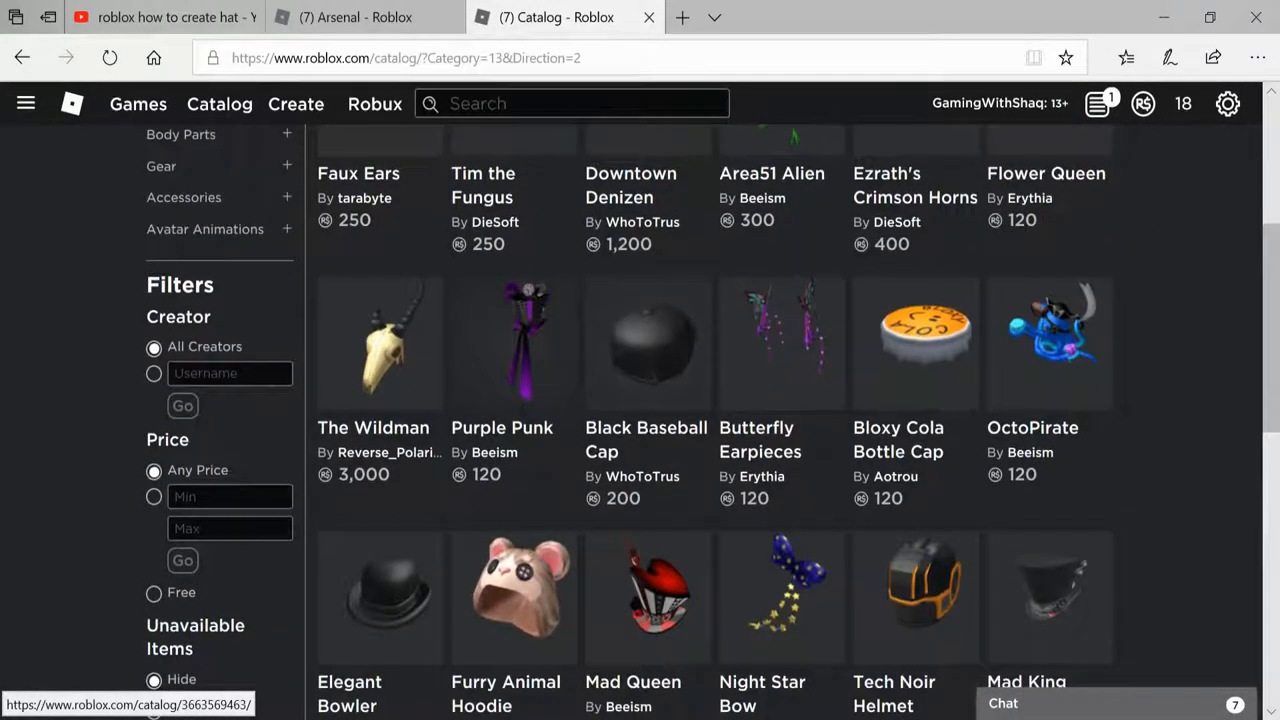
scroll(up, 3)
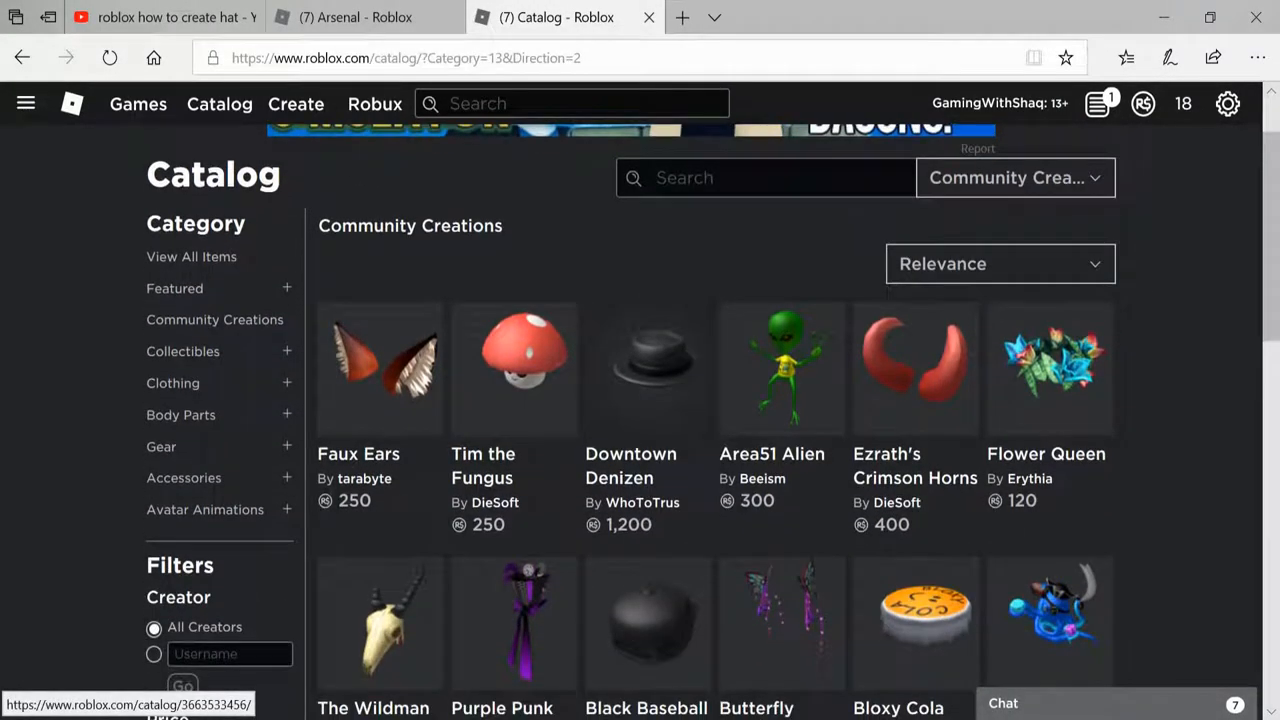
scroll(down, 3)
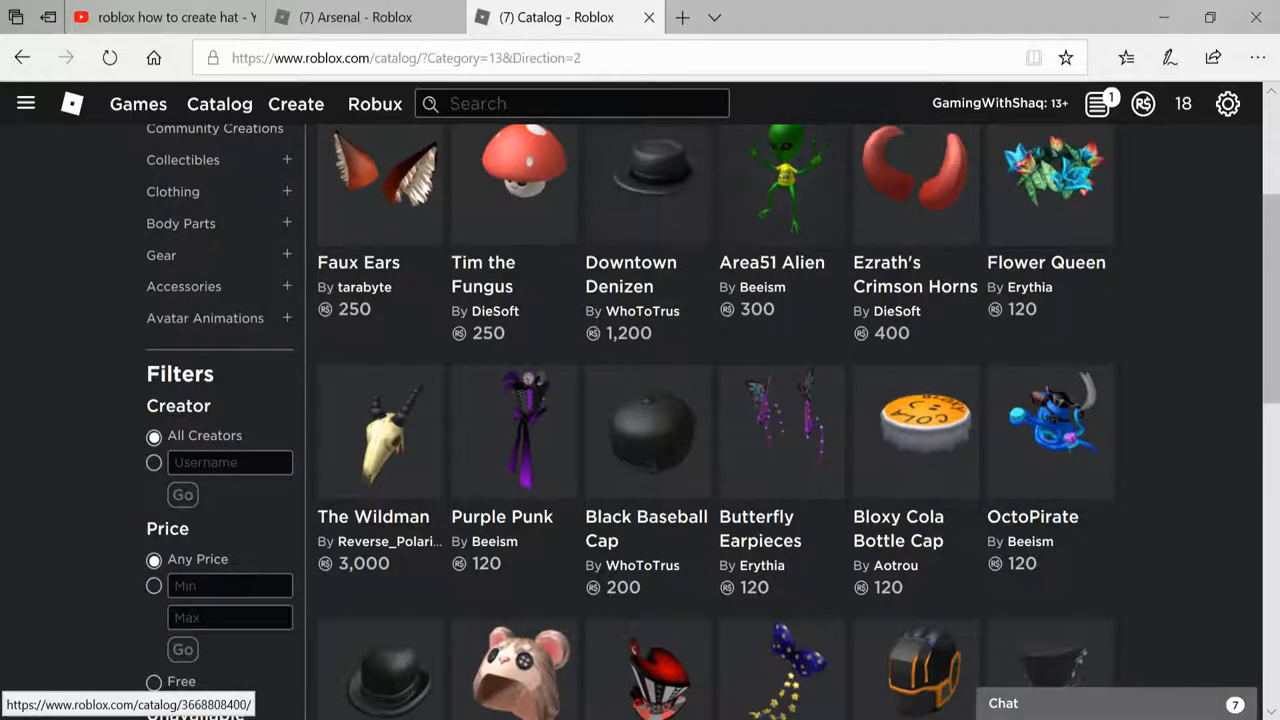
scroll(down, 3)
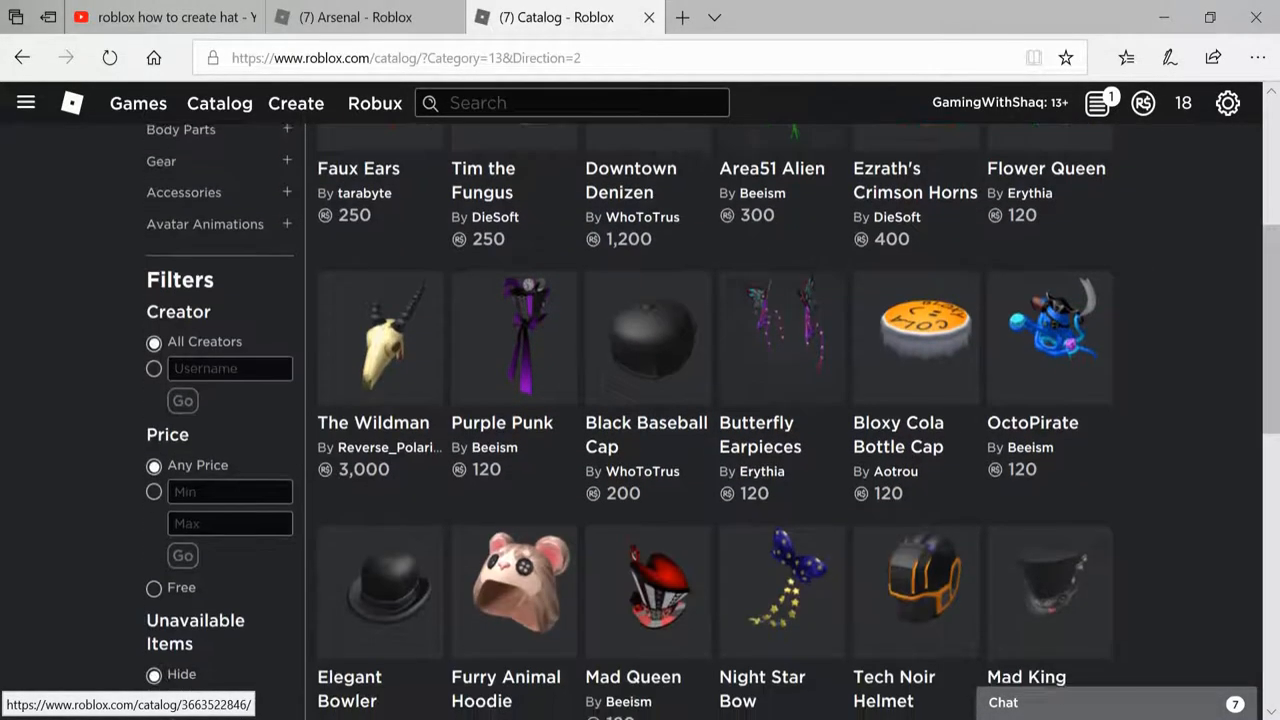
scroll(down, 3)
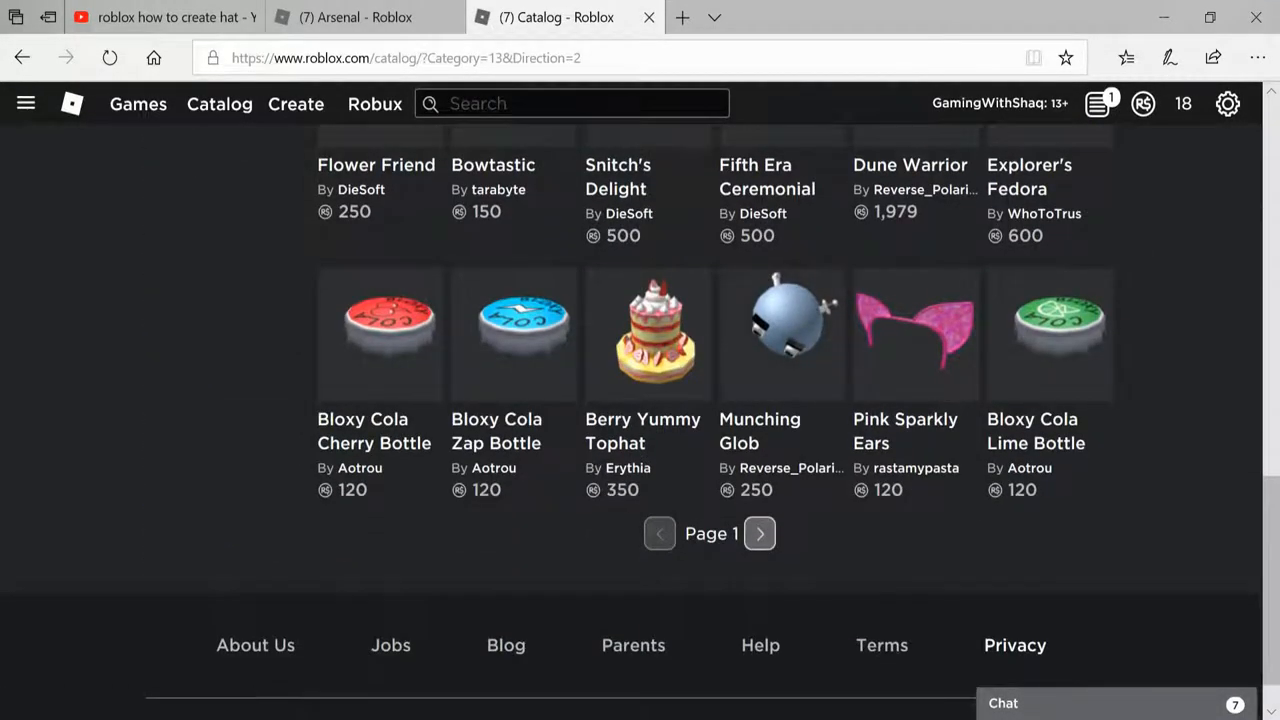
Open a Community Creations item and scroll down its page.
click(760, 533)
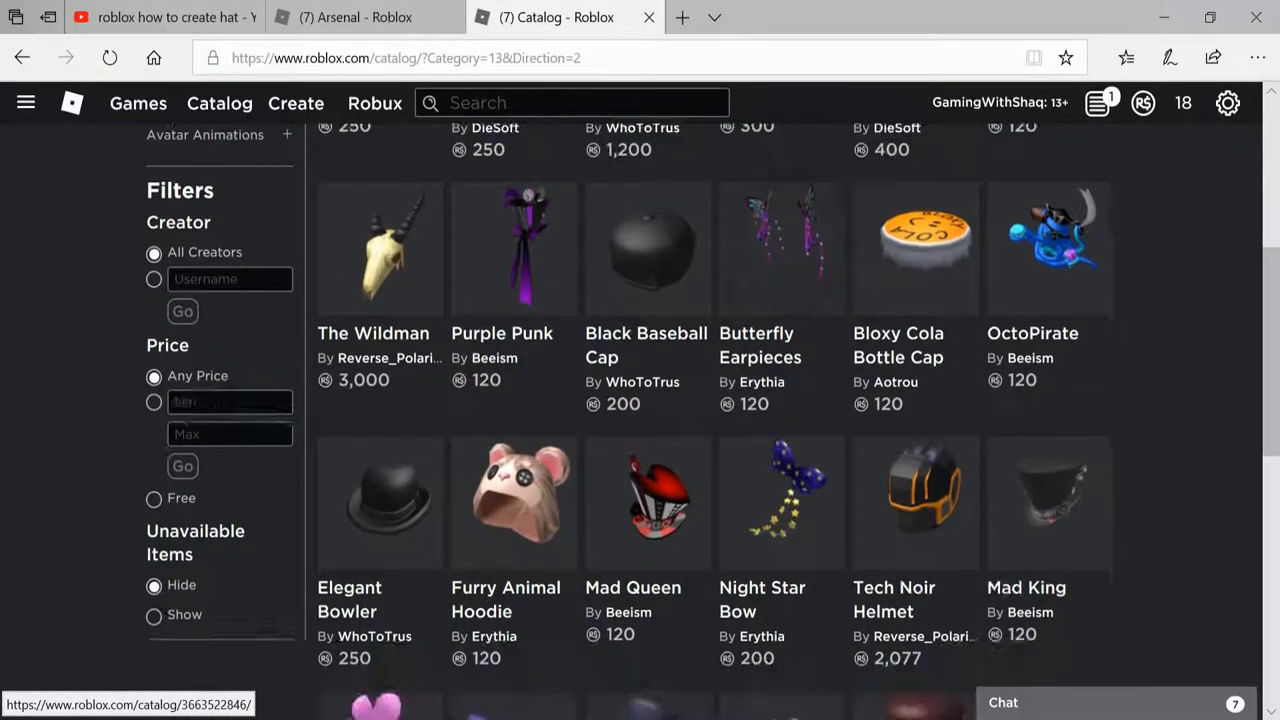
scroll(down, 3)
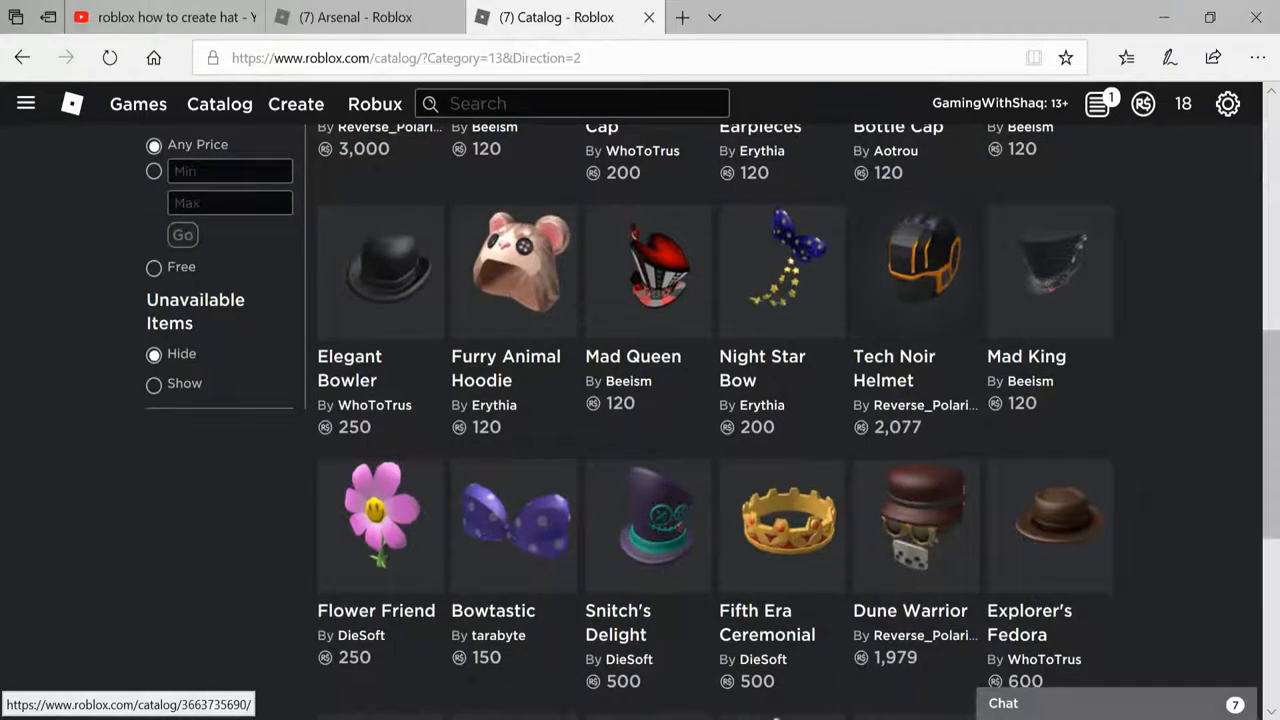
scroll(down, 3)
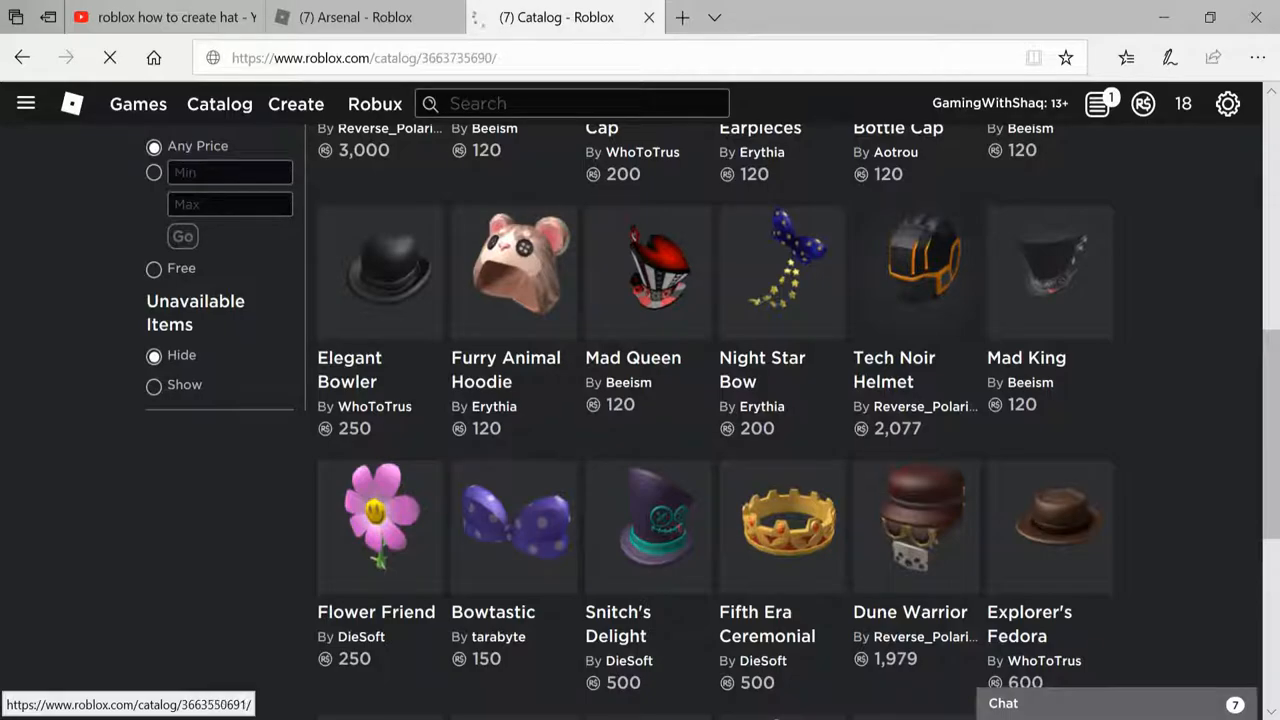
Go back to the Community Creations listing and scroll down it.
click(915, 272)
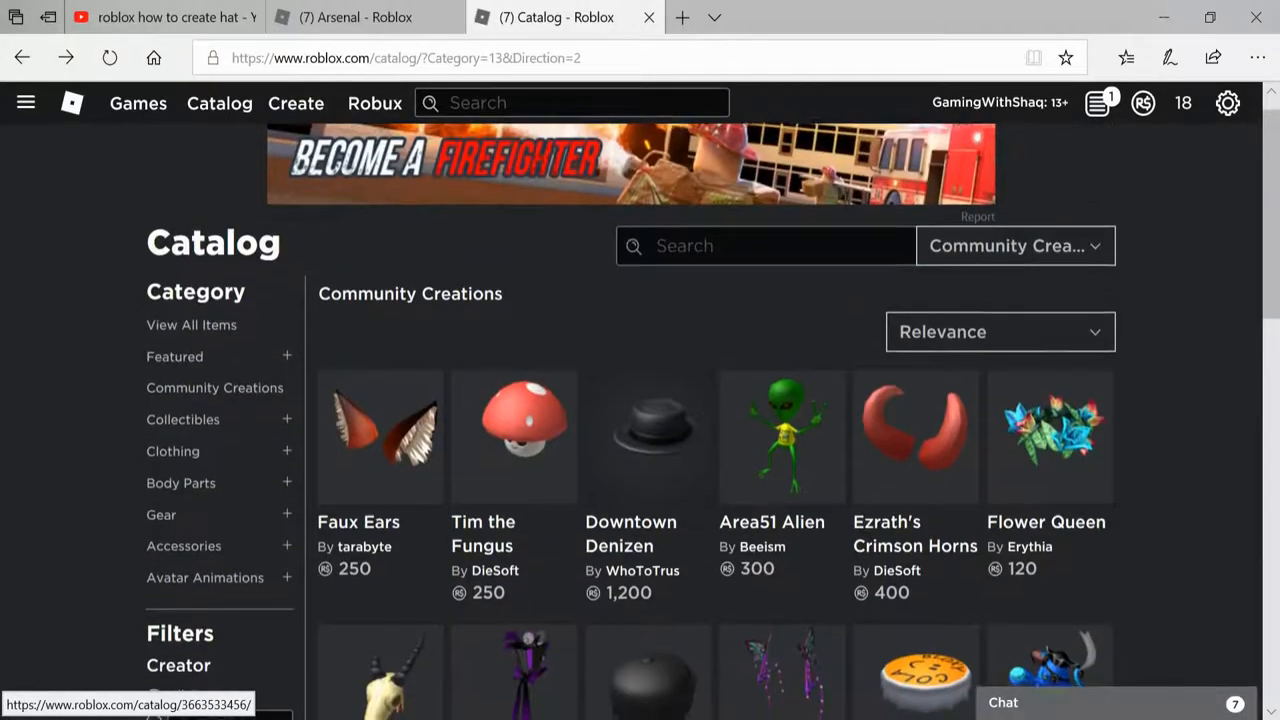
scroll(down, 3)
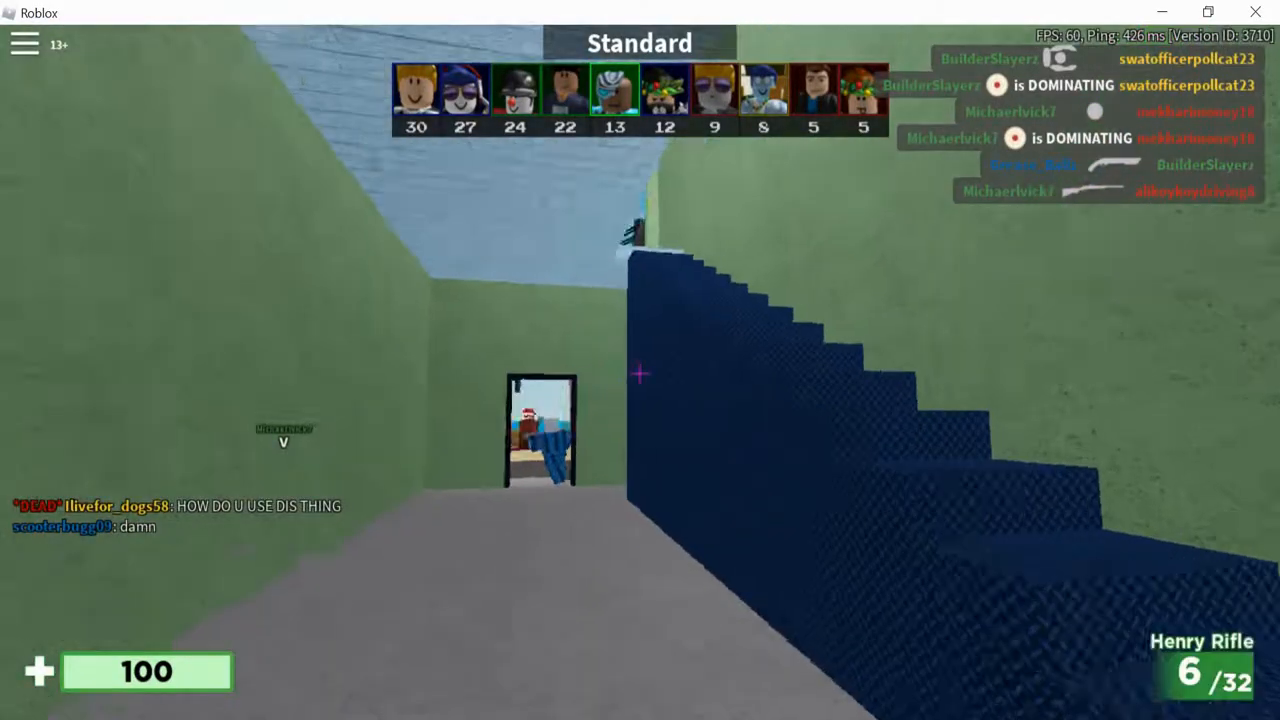
Play out the Arsenal round until the Dust II, Poolside and Metro map vote appears.
click(640, 373)
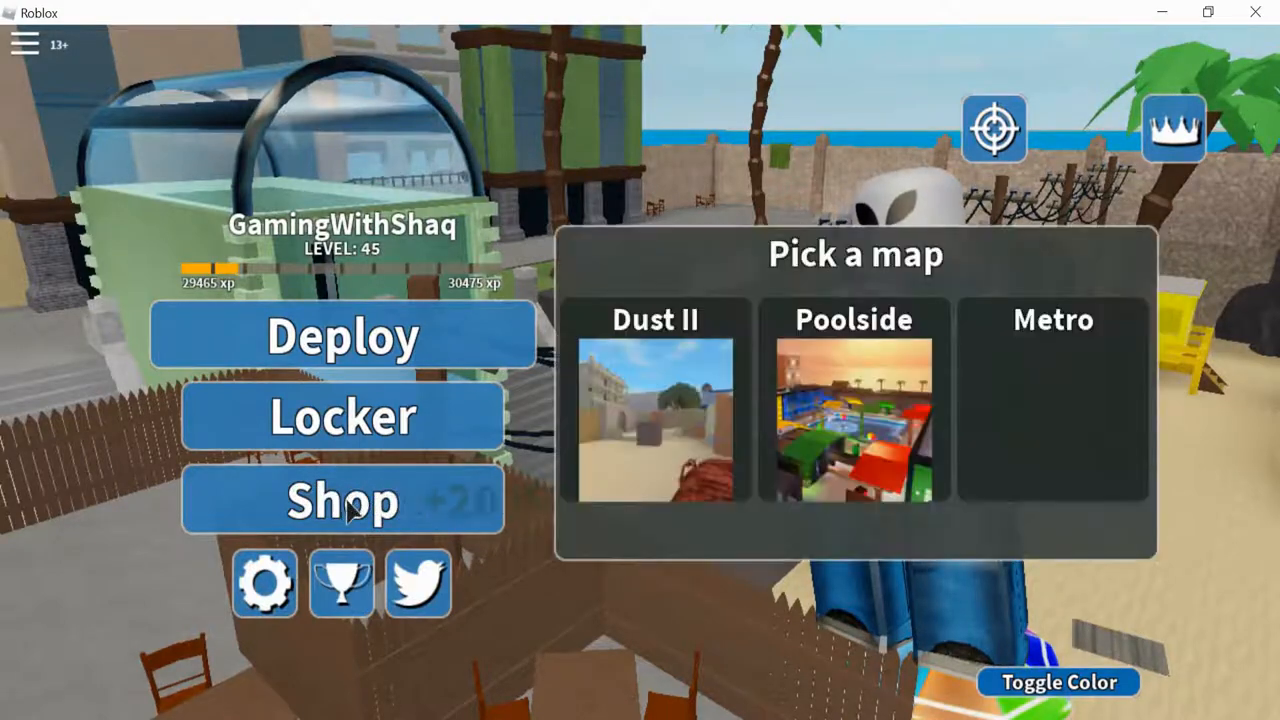
View and close the Daily Shop, then deploy into the Poolside Standard match.
click(343, 500)
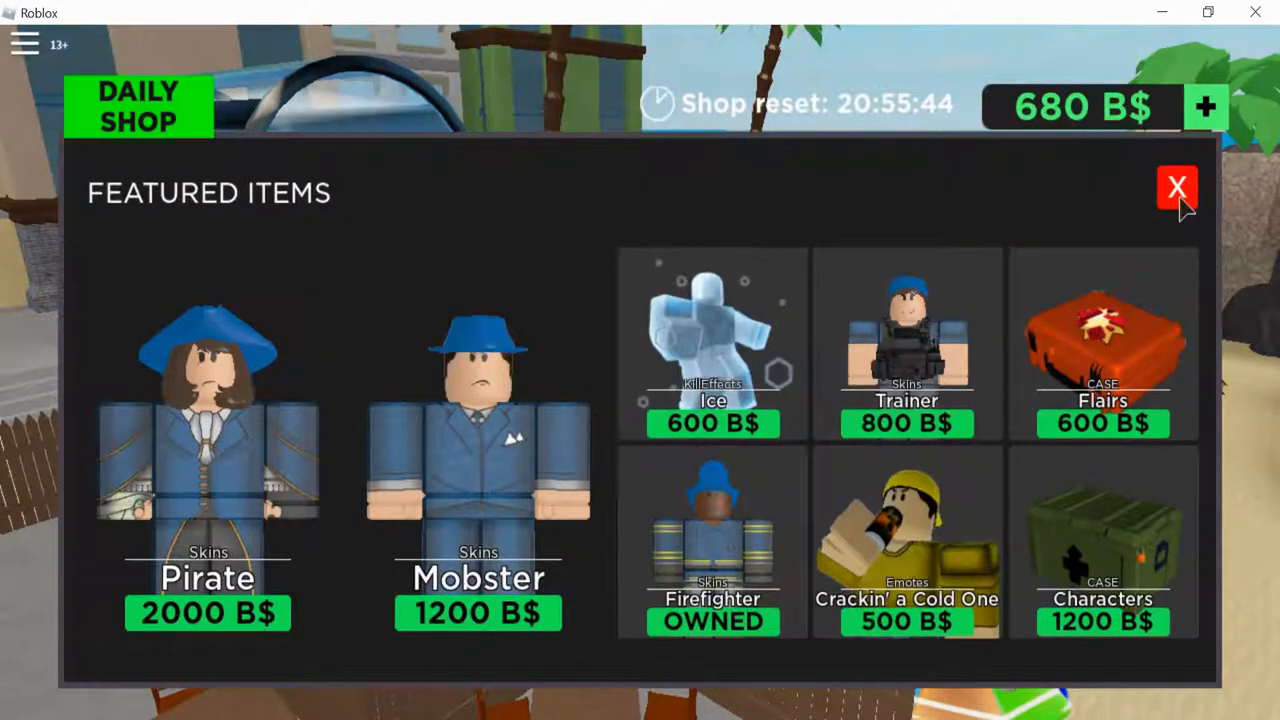
mouse_move(1168, 232)
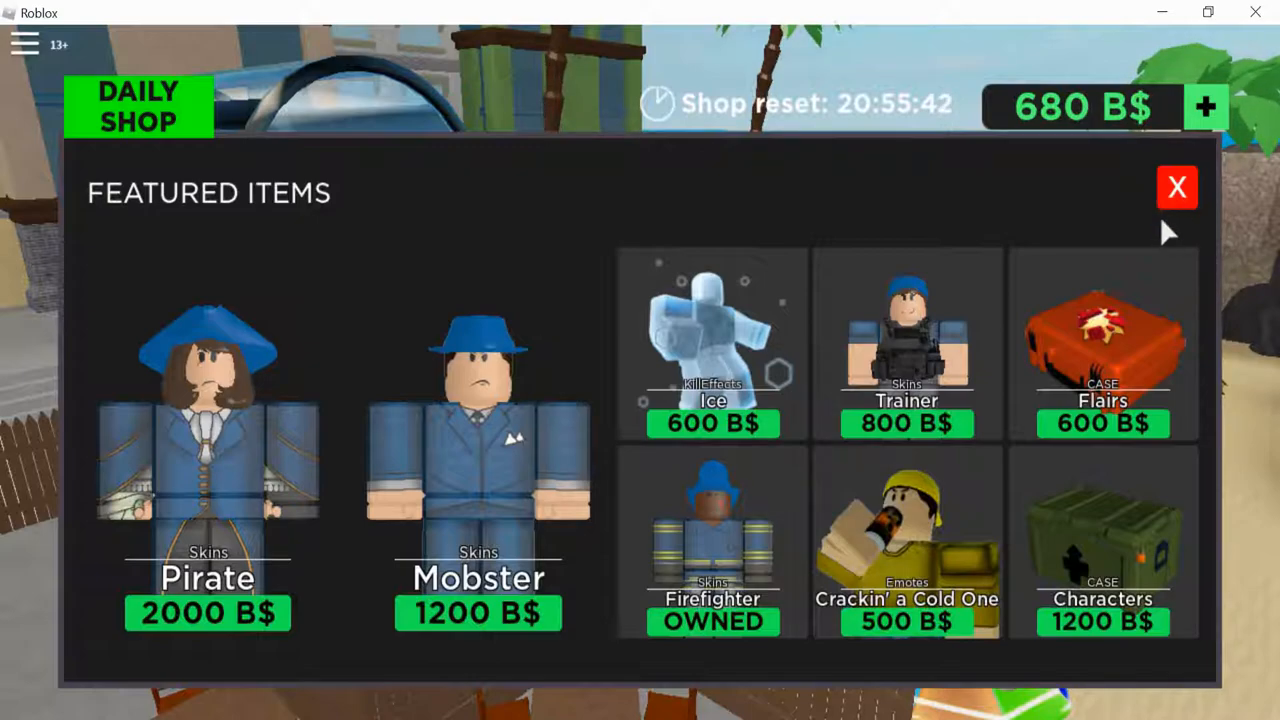
mouse_move(1177, 188)
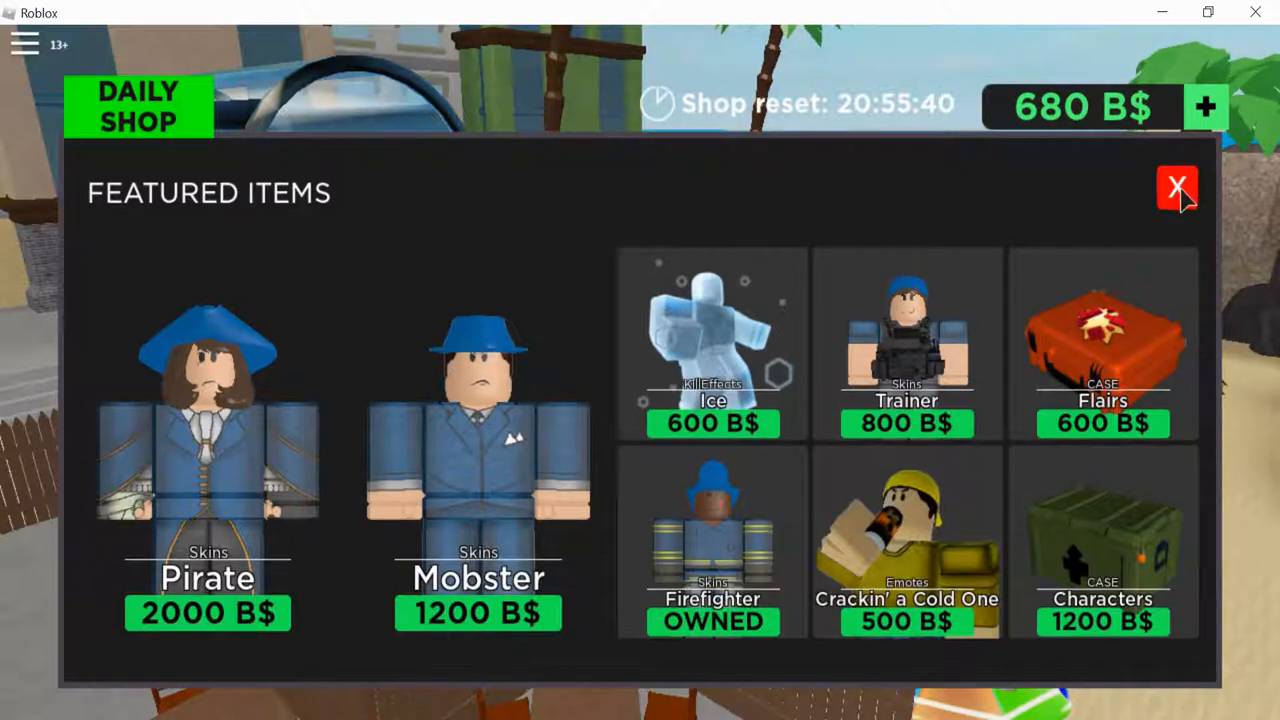
click(1175, 188)
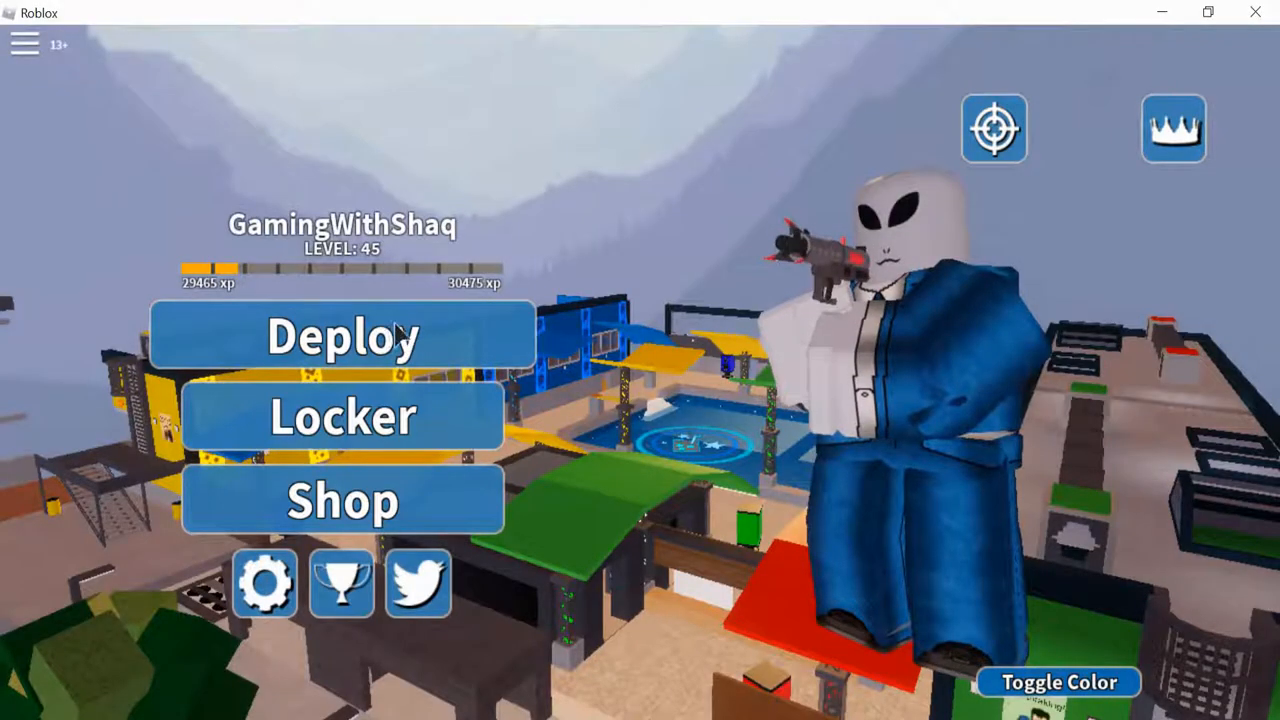
click(343, 336)
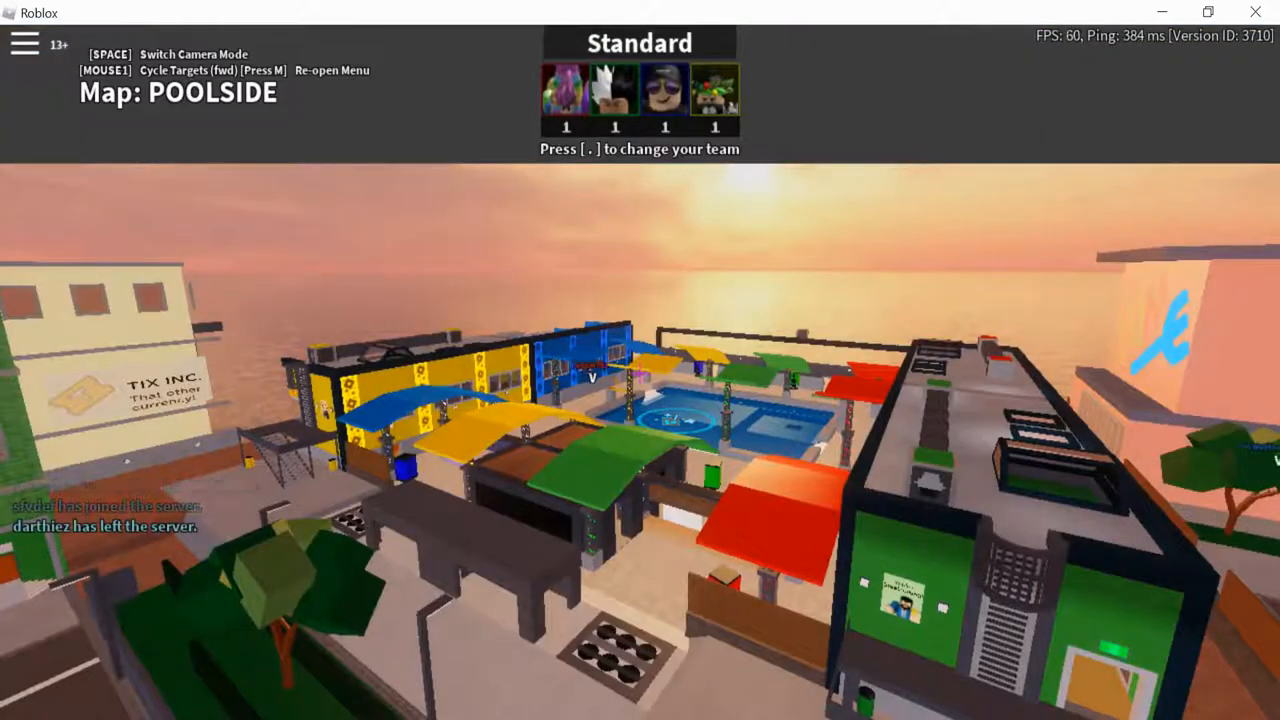